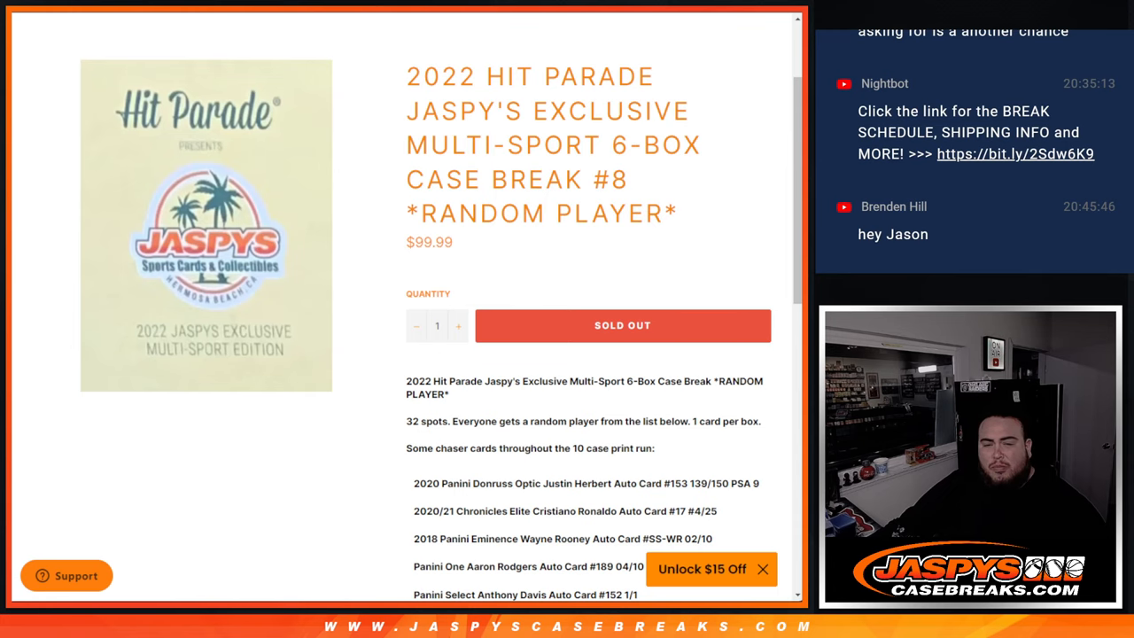
- Scroll through RANDOM.ORG and roll the virtual dice
scroll("down", 3)
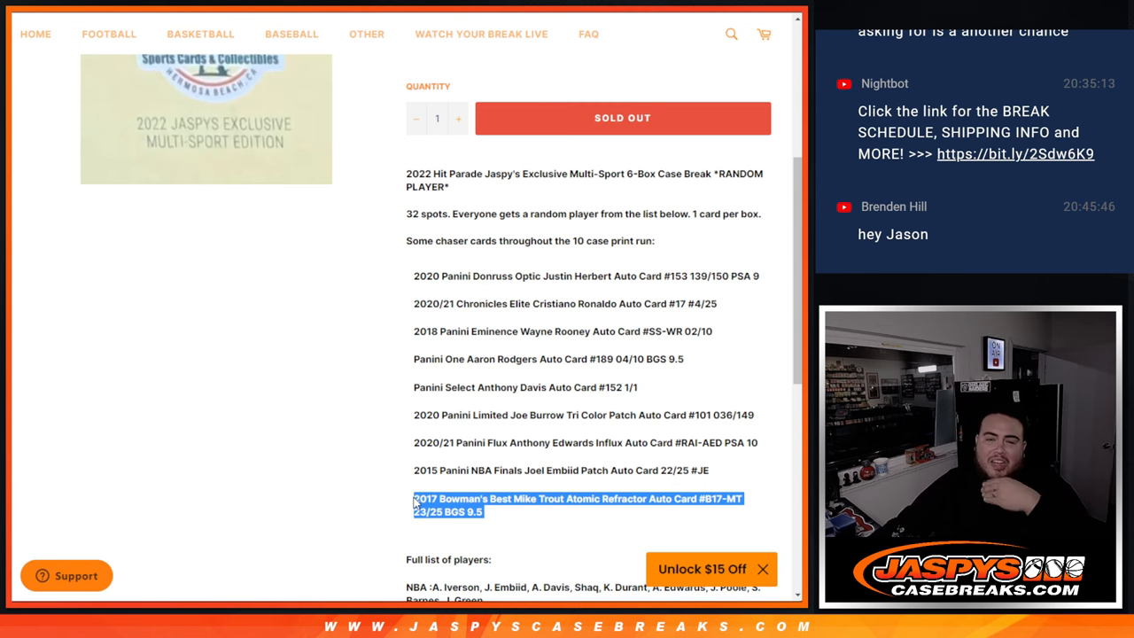
mouse_move(592, 443)
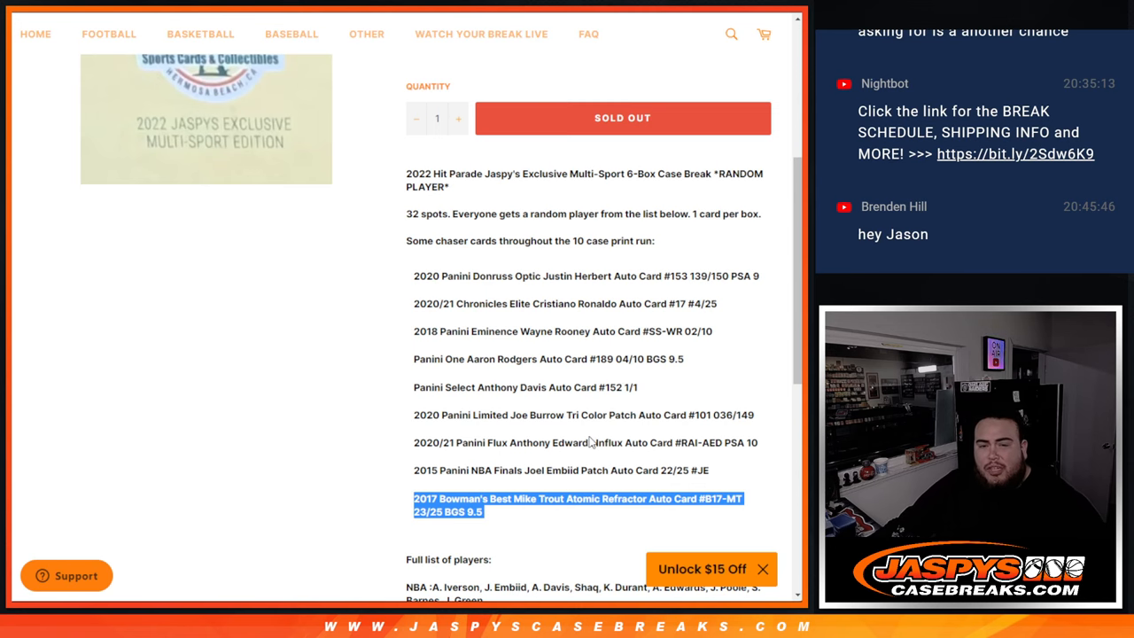
scroll("up", 3)
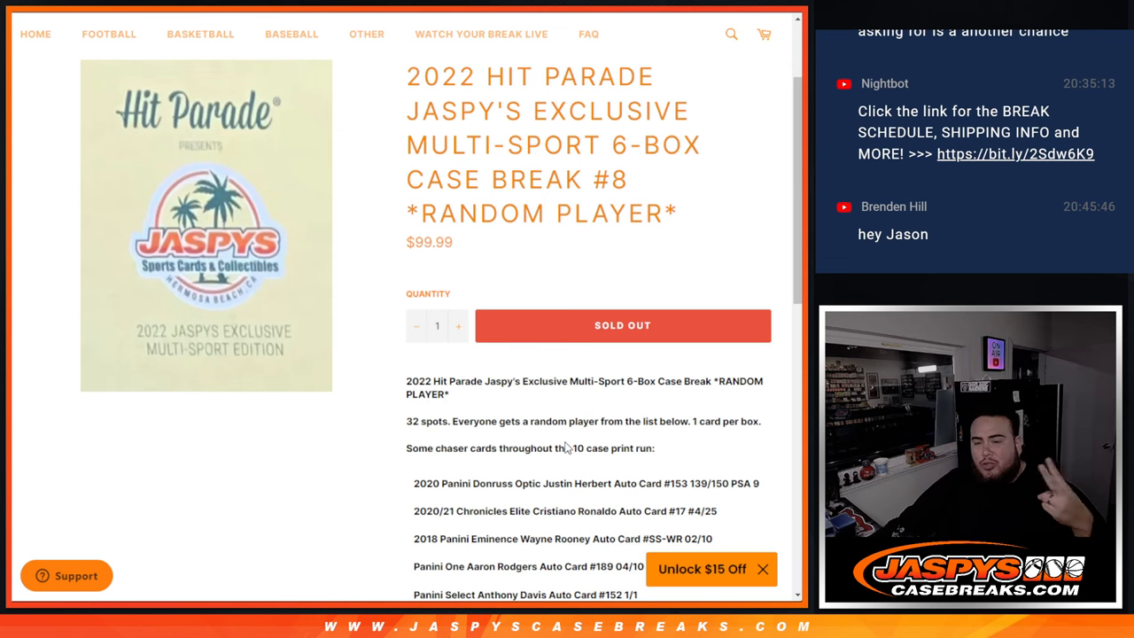
scroll("down", 3)
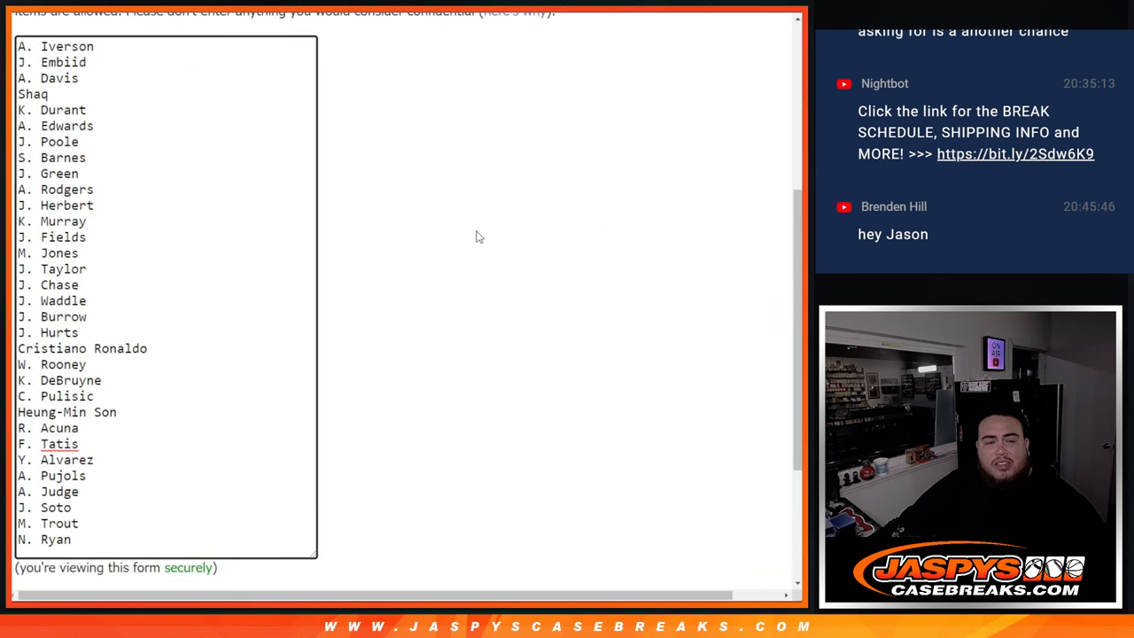
mouse_move(477, 234)
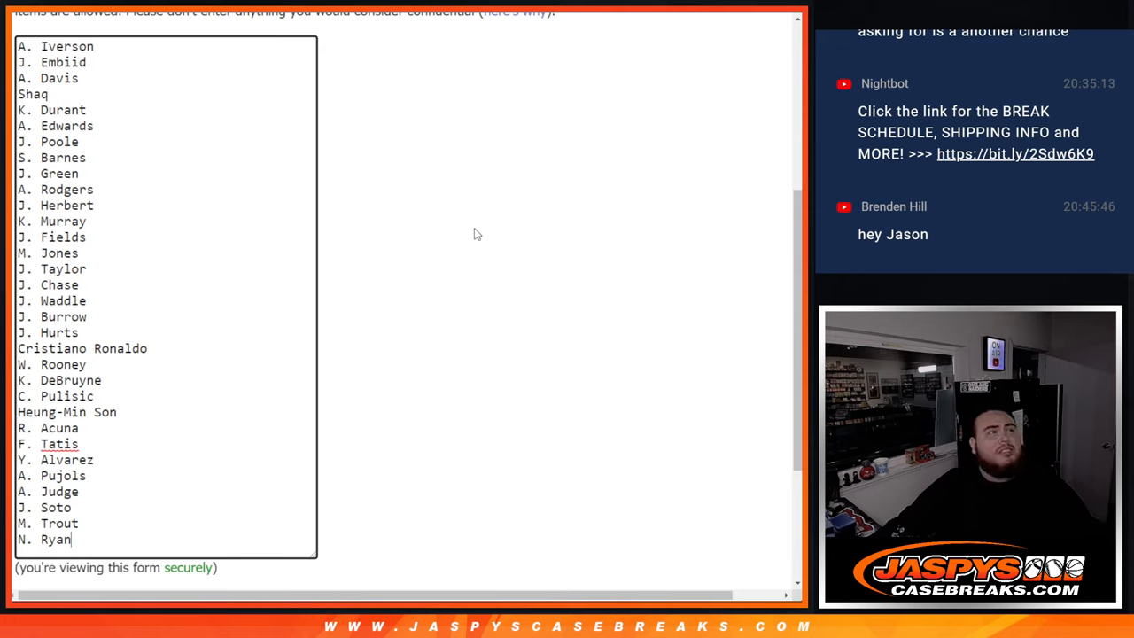
mouse_move(387, 181)
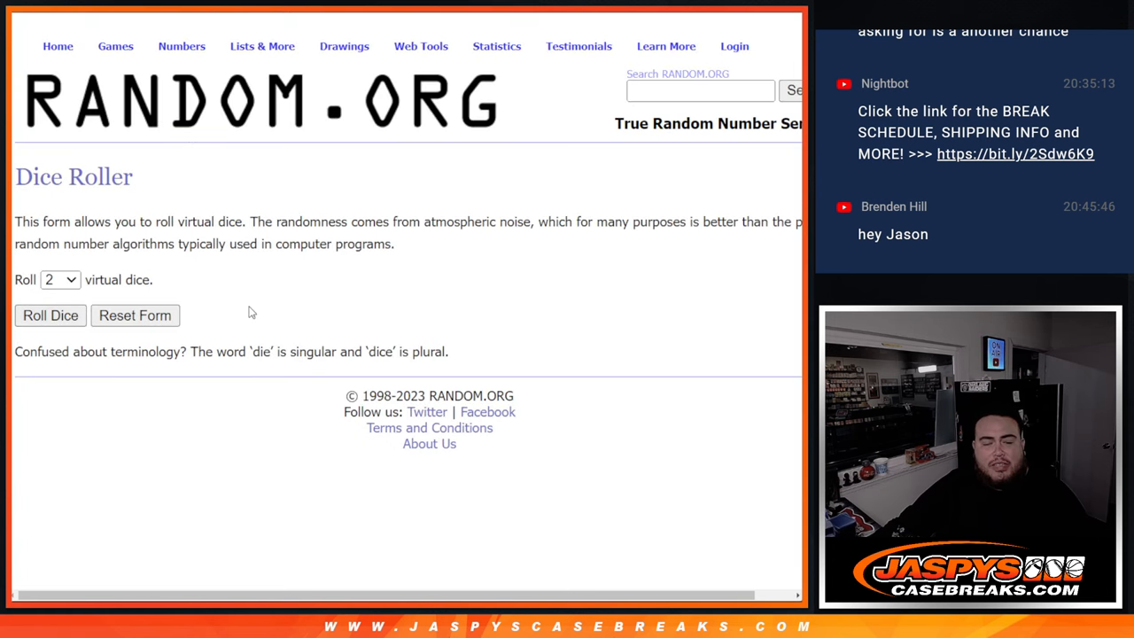
left_click(49, 316)
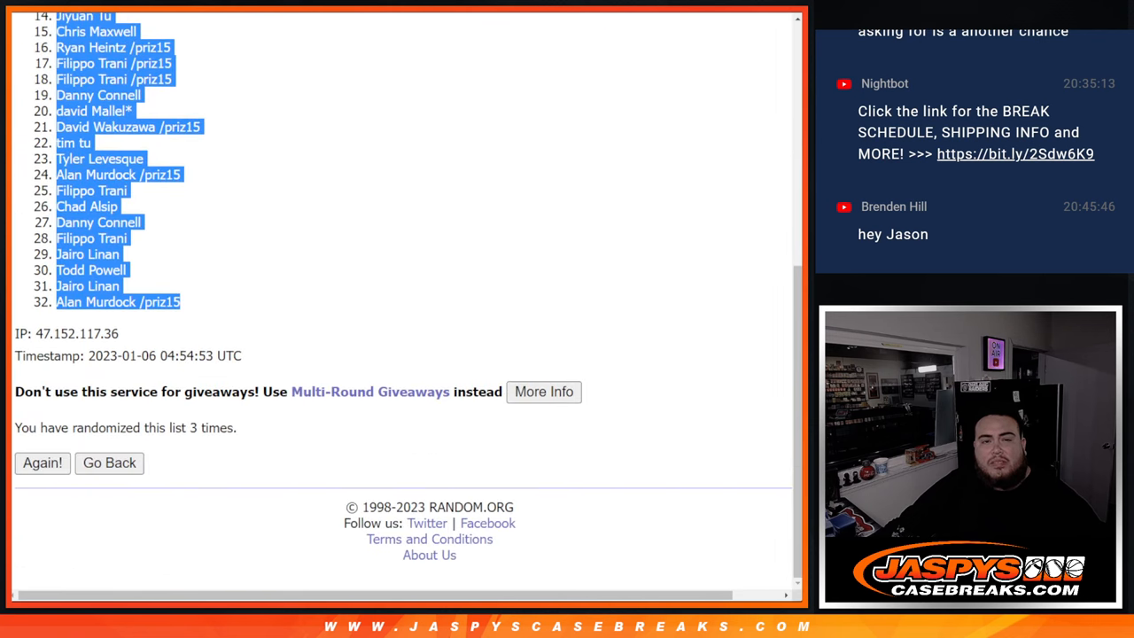
- Shuffle the 32 player names in the List Randomizer, then shuffle them again
left_click(110, 463)
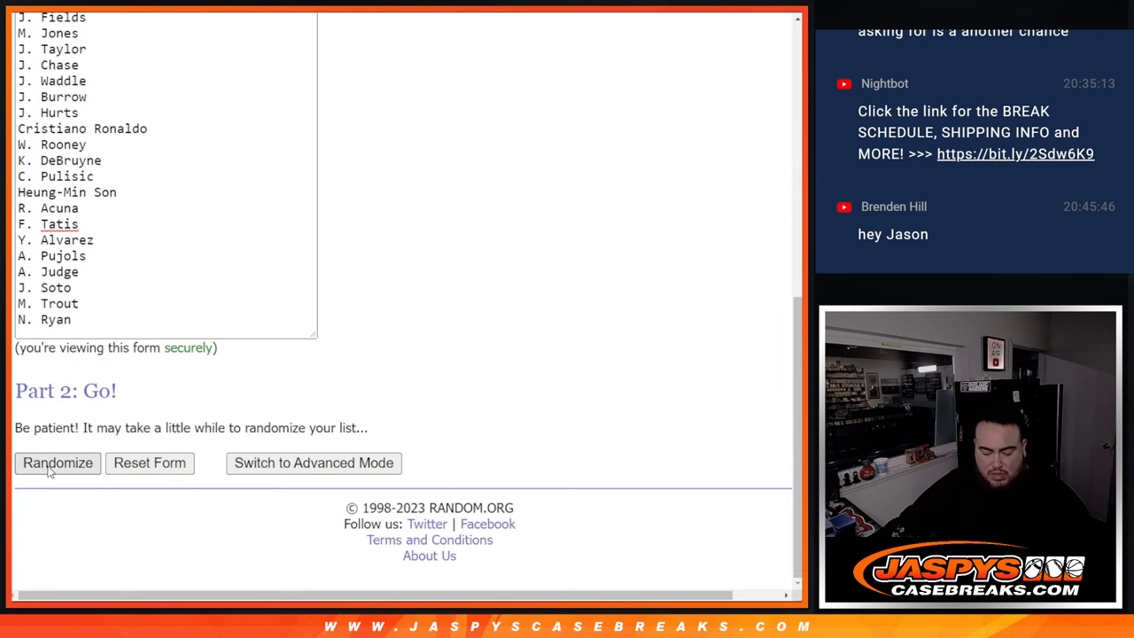
left_click(57, 463)
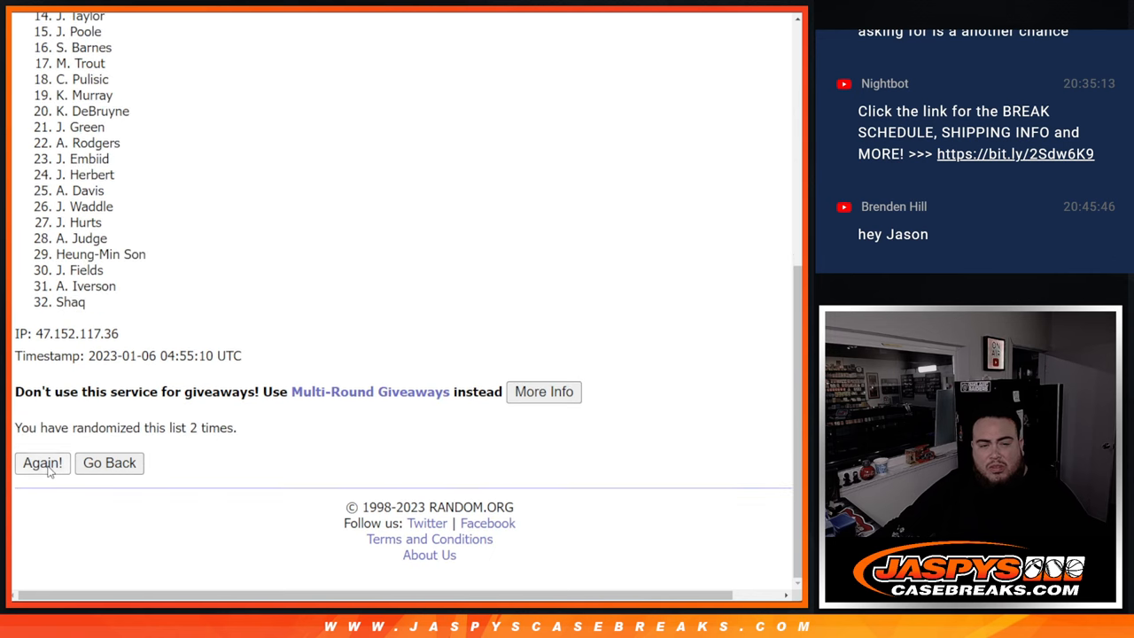
left_click(43, 462)
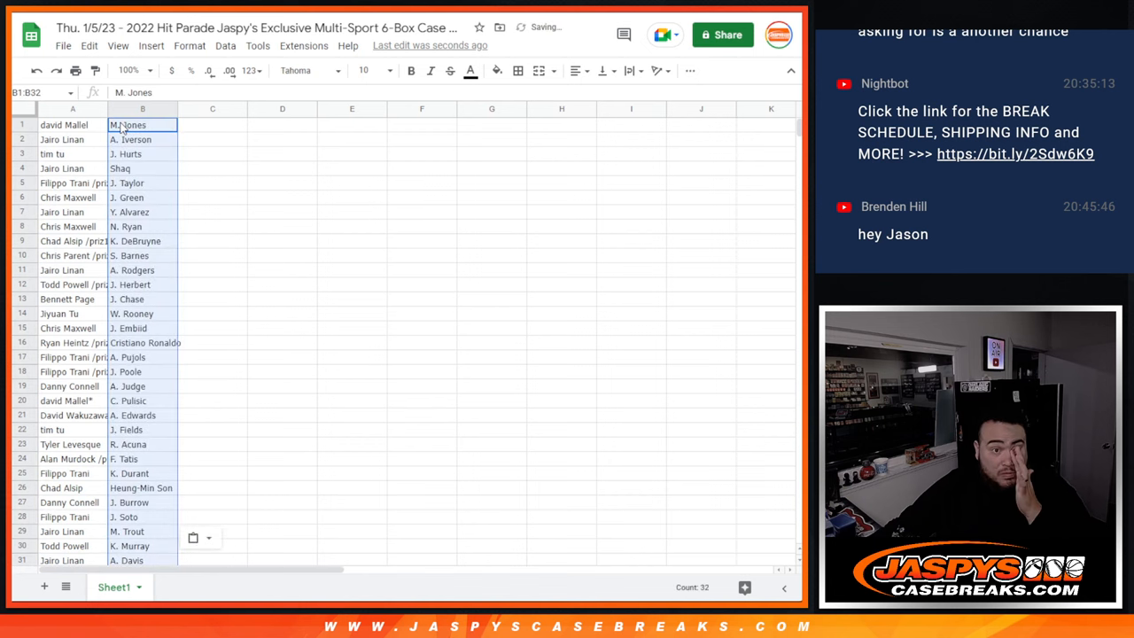
left_click(366, 71)
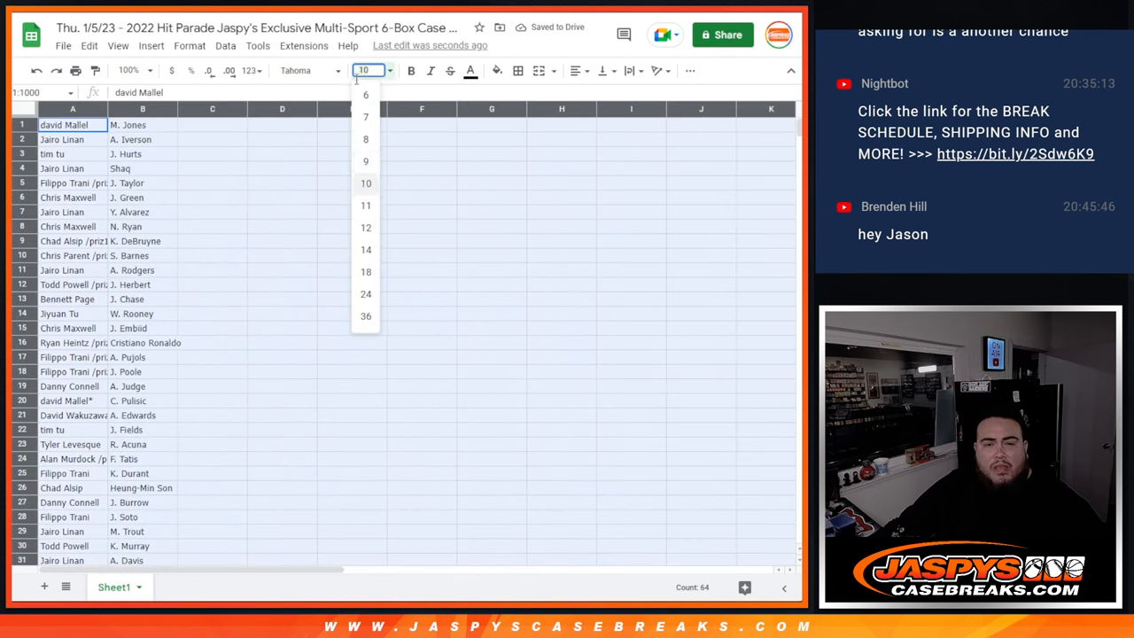
left_click(365, 248)
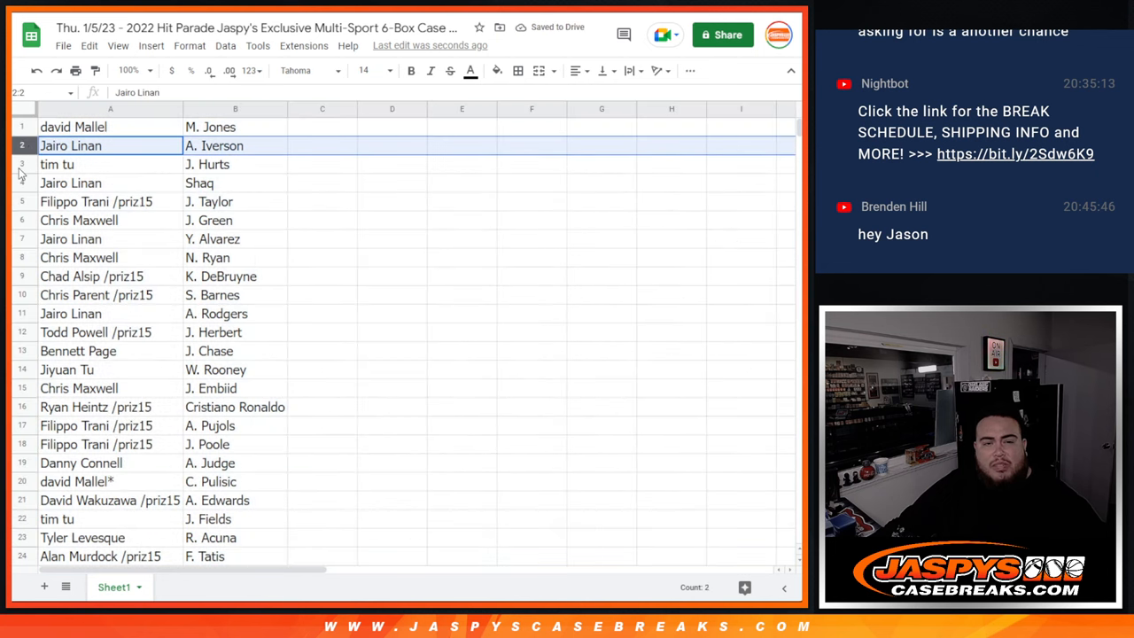
left_click(71, 183)
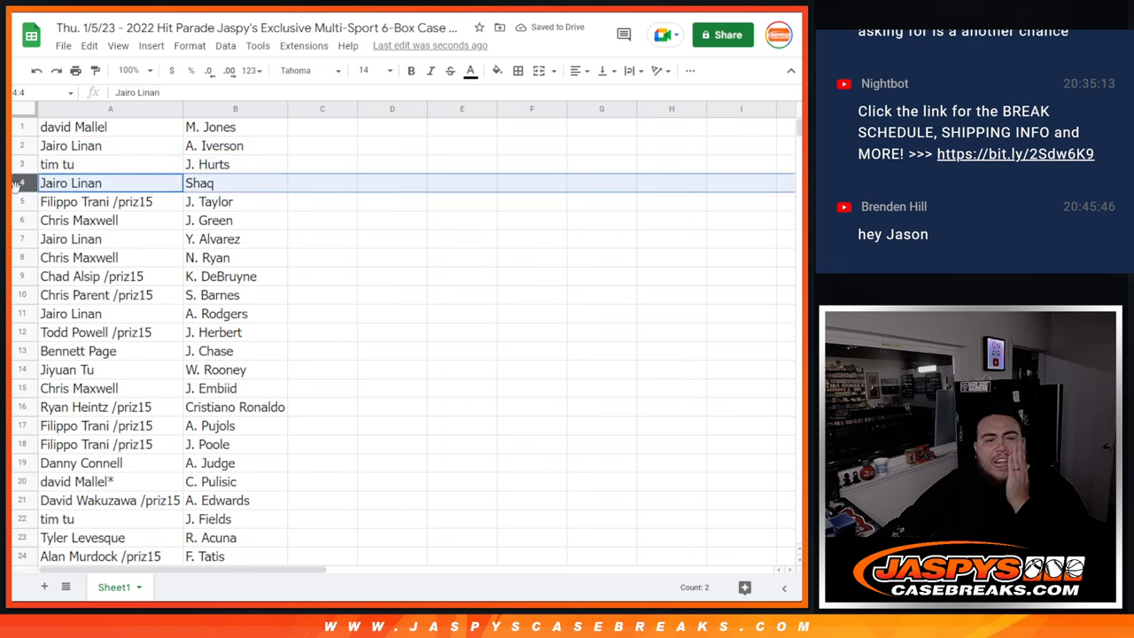
left_click(110, 202)
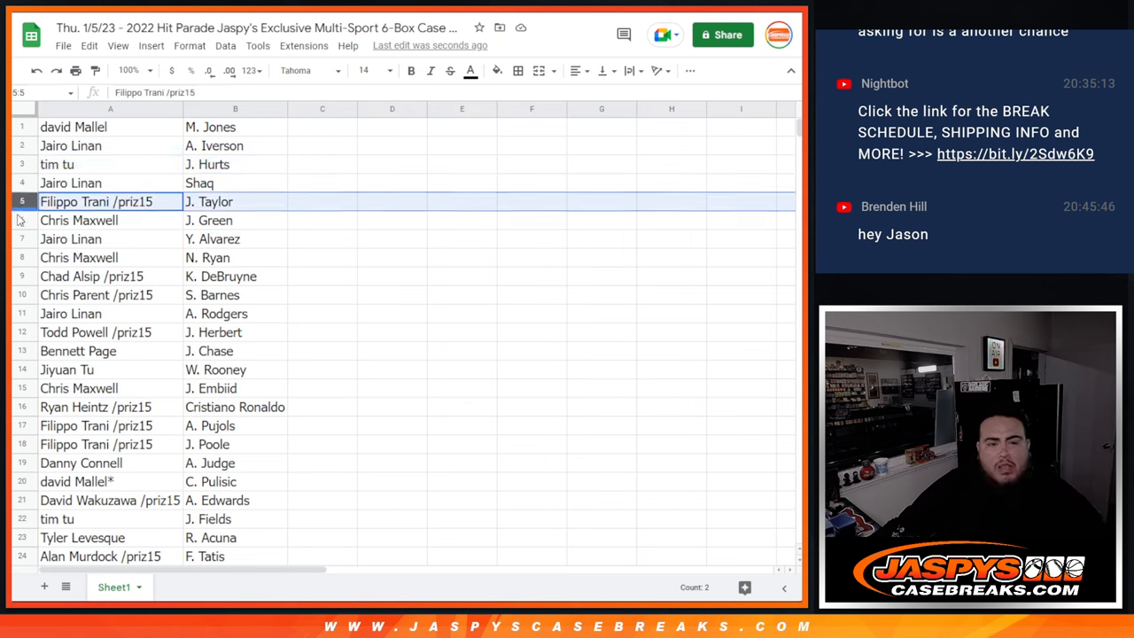
left_click(77, 219)
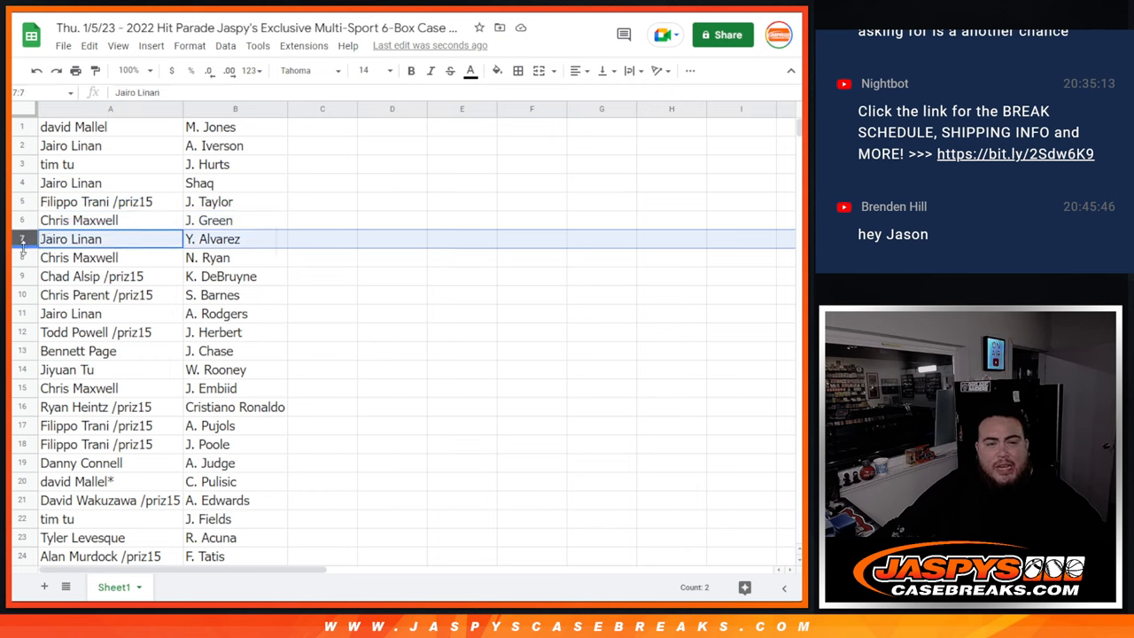
left_click(110, 257)
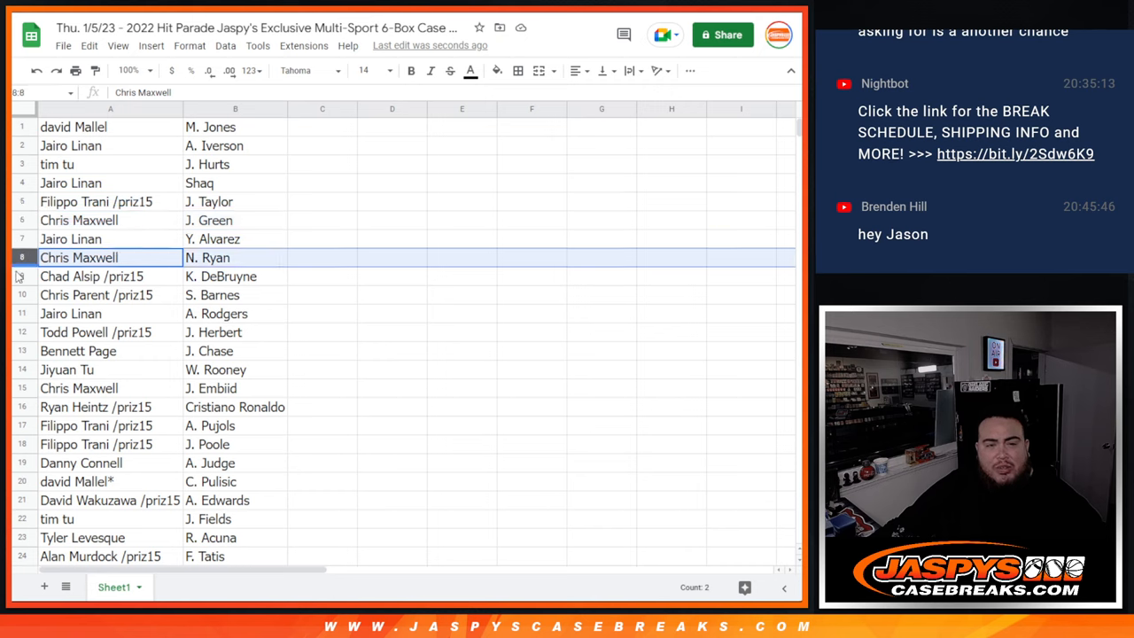
left_click(93, 277)
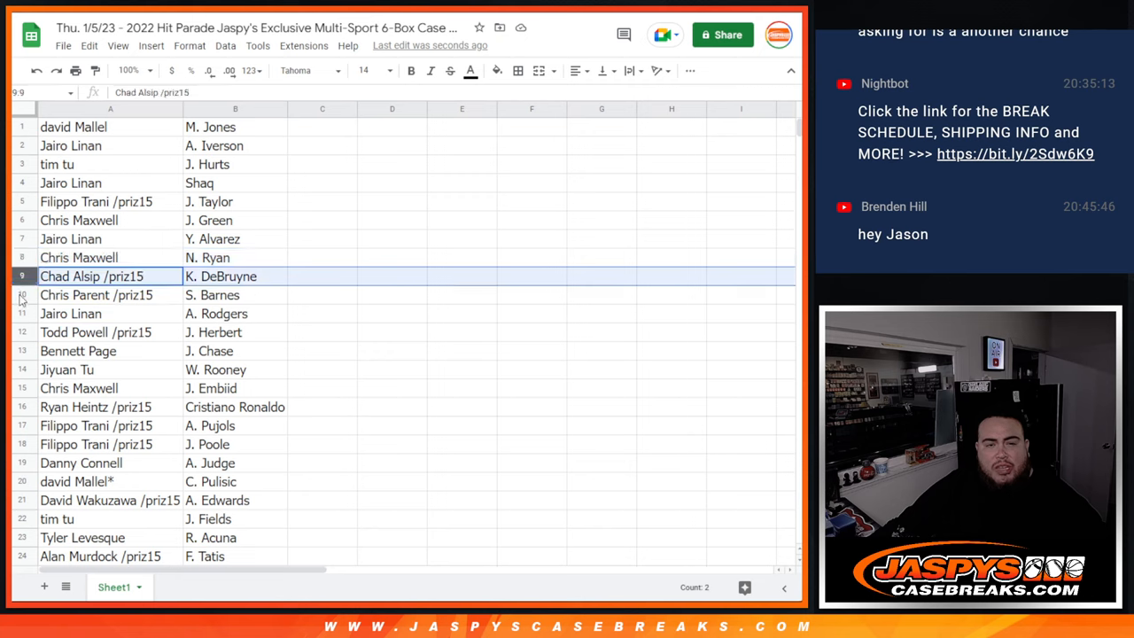
left_click(71, 314)
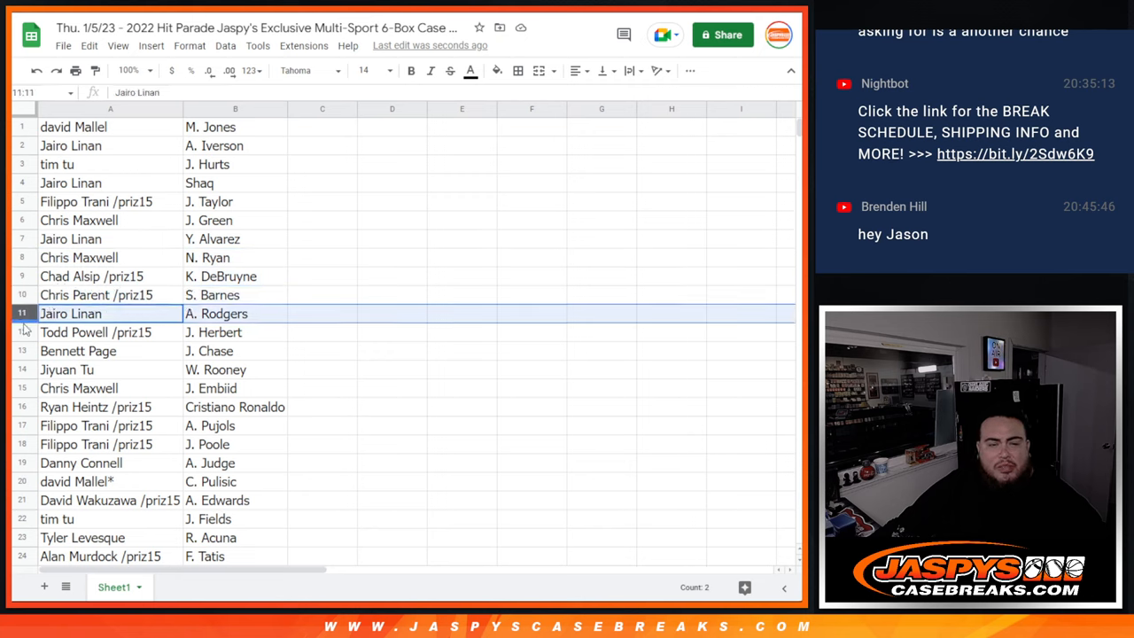
left_click(78, 351)
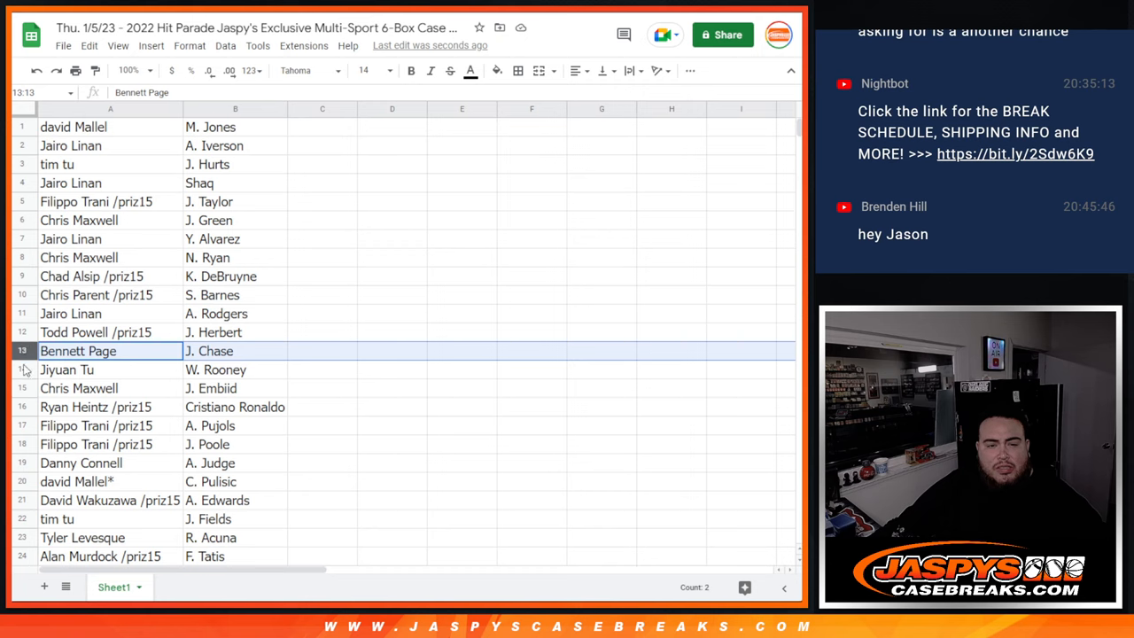
left_click(110, 370)
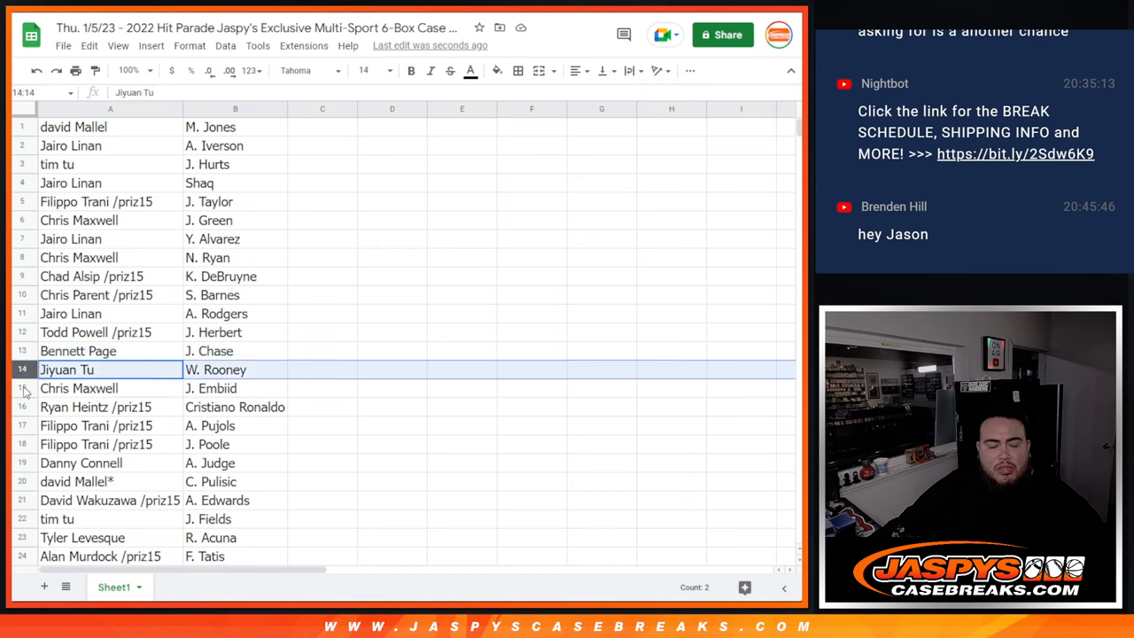
left_click(110, 388)
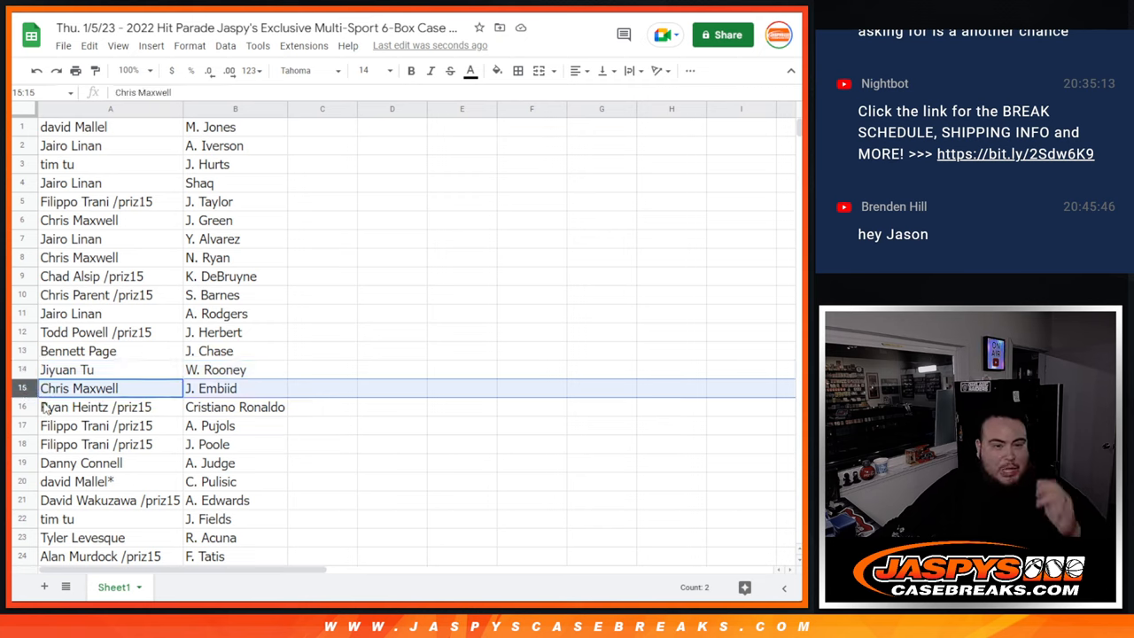
left_click(96, 406)
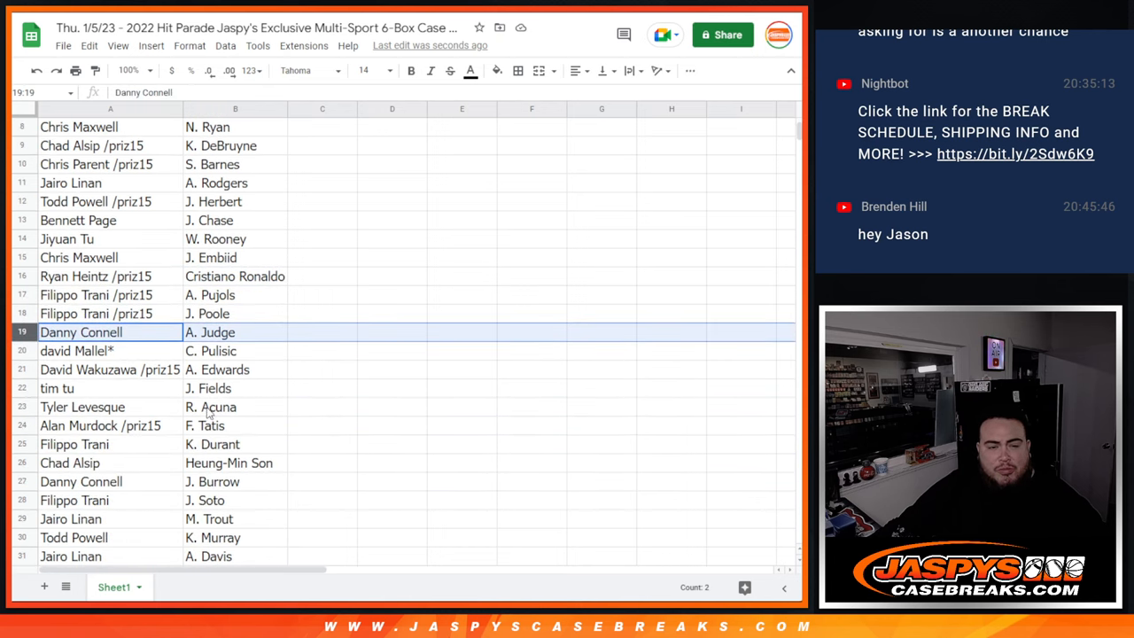
left_click(78, 351)
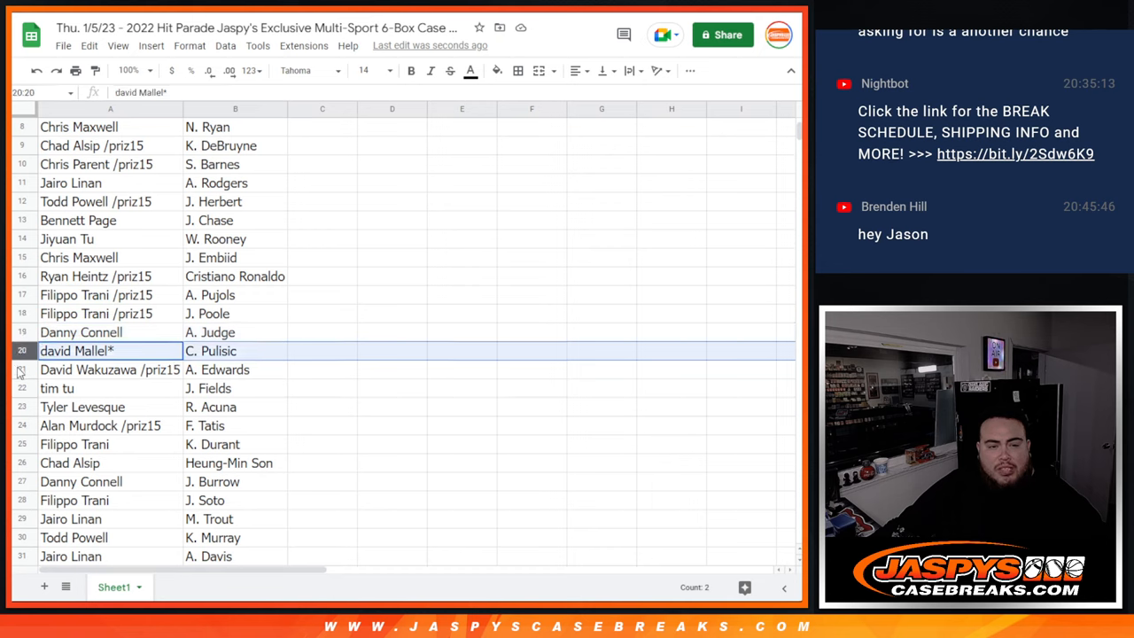
left_click(57, 388)
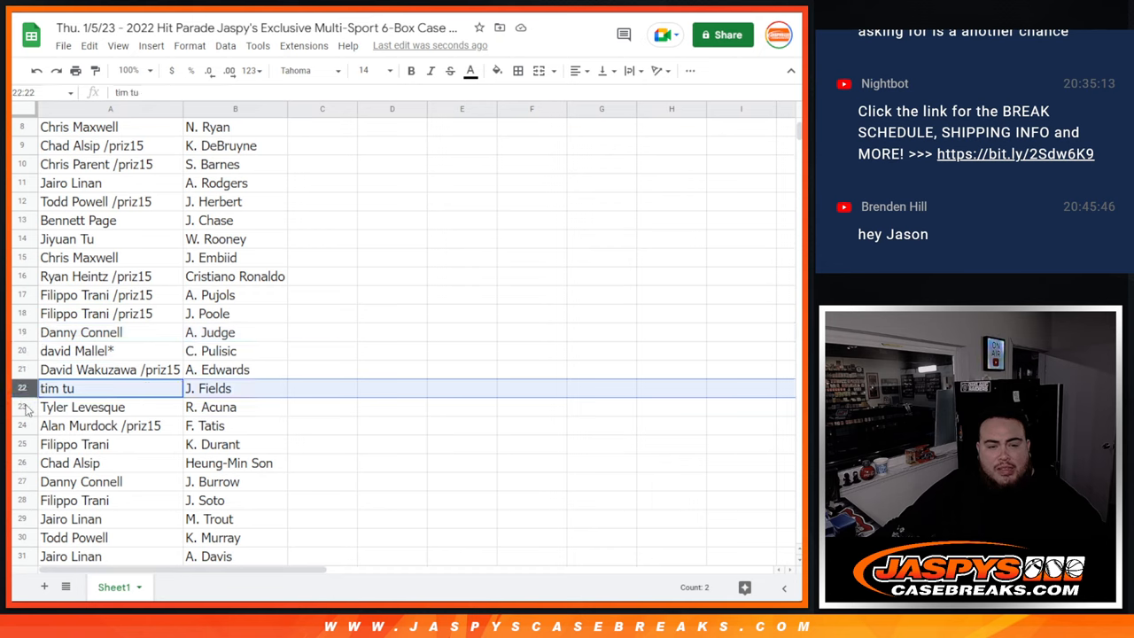
left_click(99, 426)
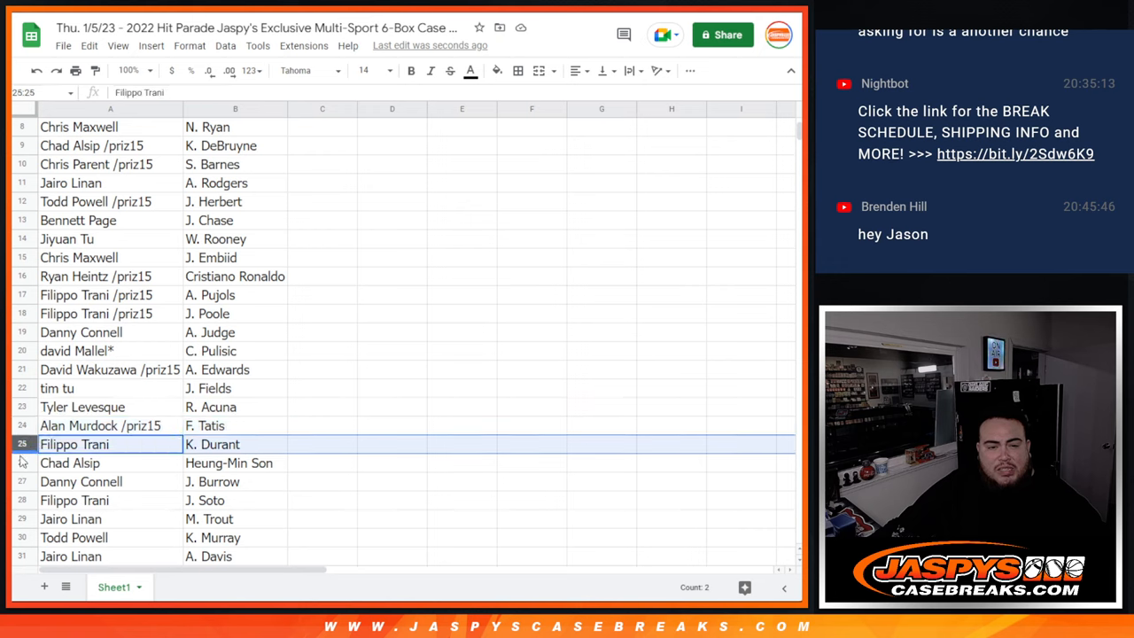
scroll("down", 3)
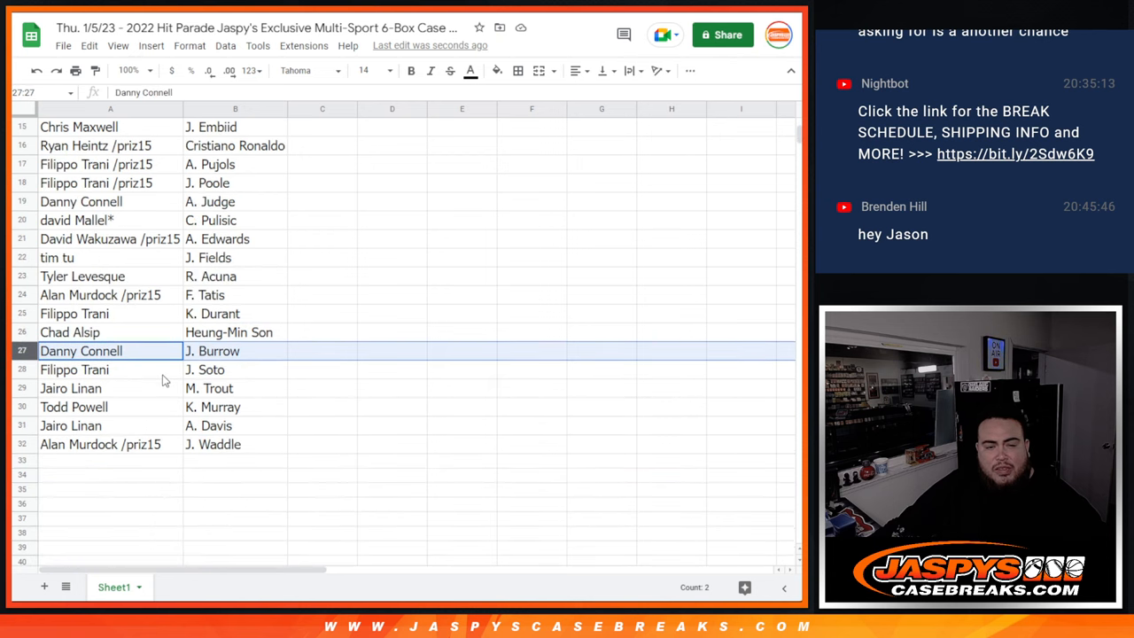
left_click(74, 370)
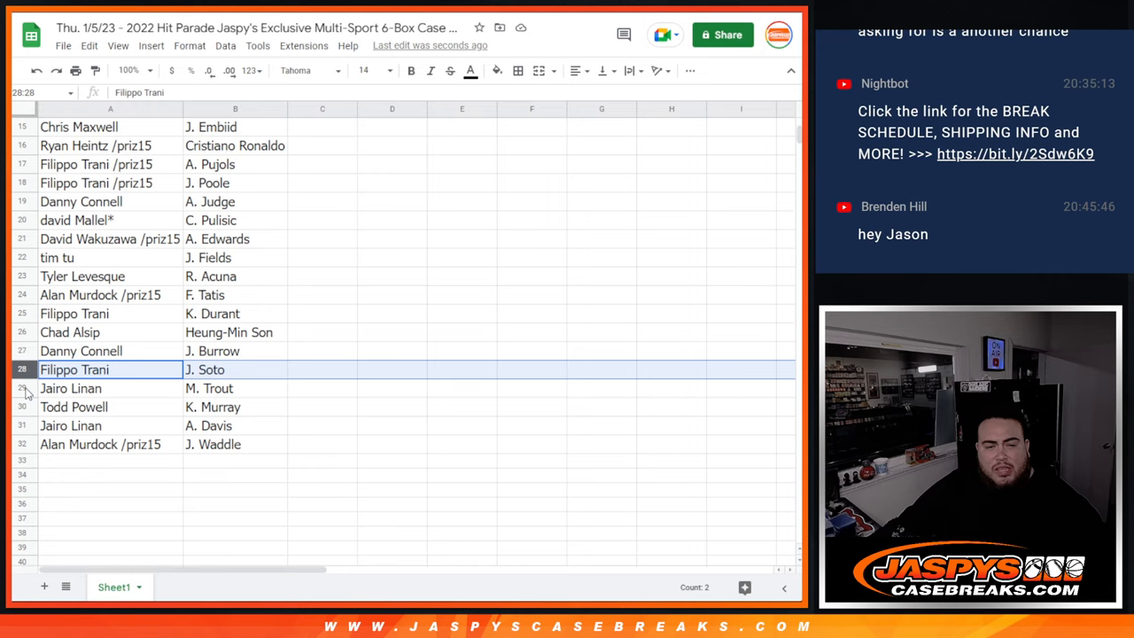
left_click(74, 406)
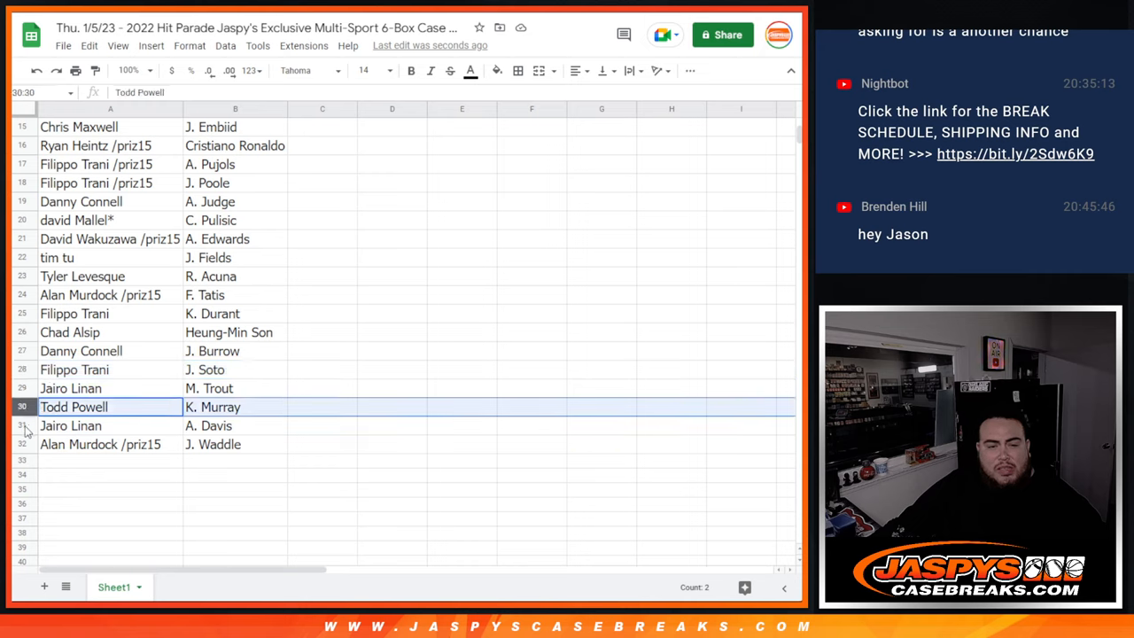
left_click(99, 443)
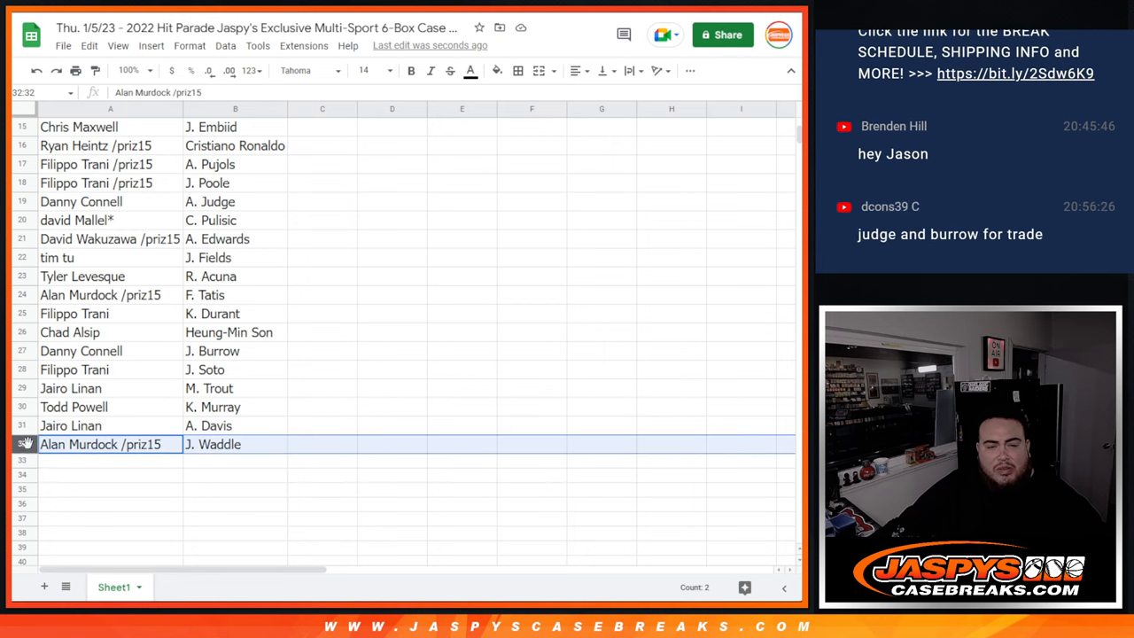
scroll("up", 3)
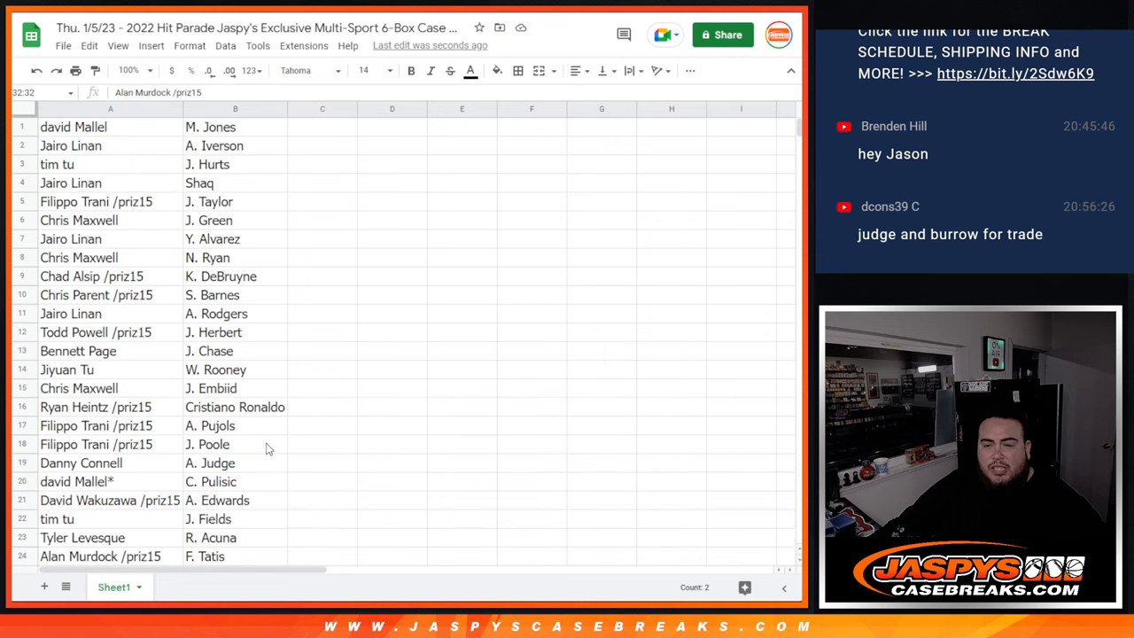
- Sort the whole sheet A to Z by the player name column B
right_click(234, 128)
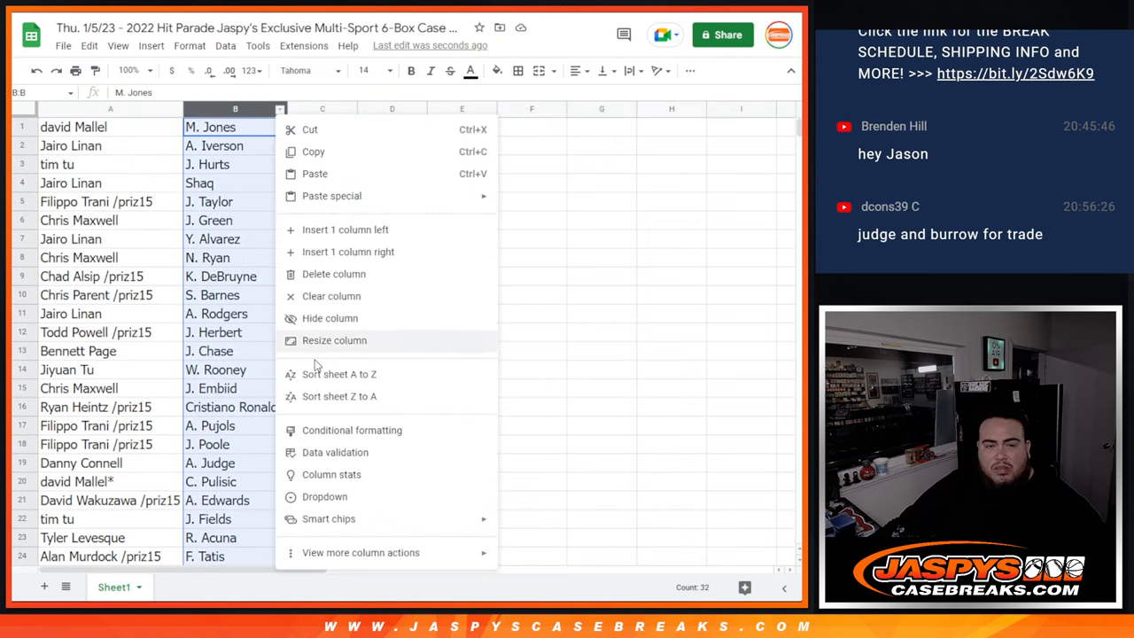
left_click(340, 374)
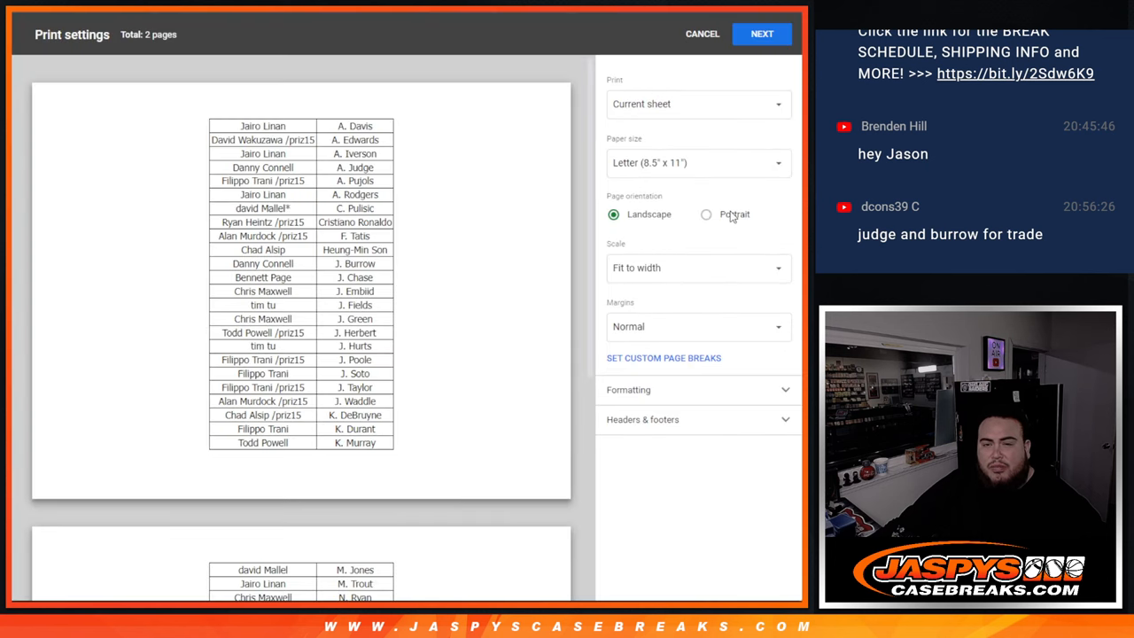
- Preview the sorted list in portrait, zoomed out to one page, then cancel printing
left_click(706, 214)
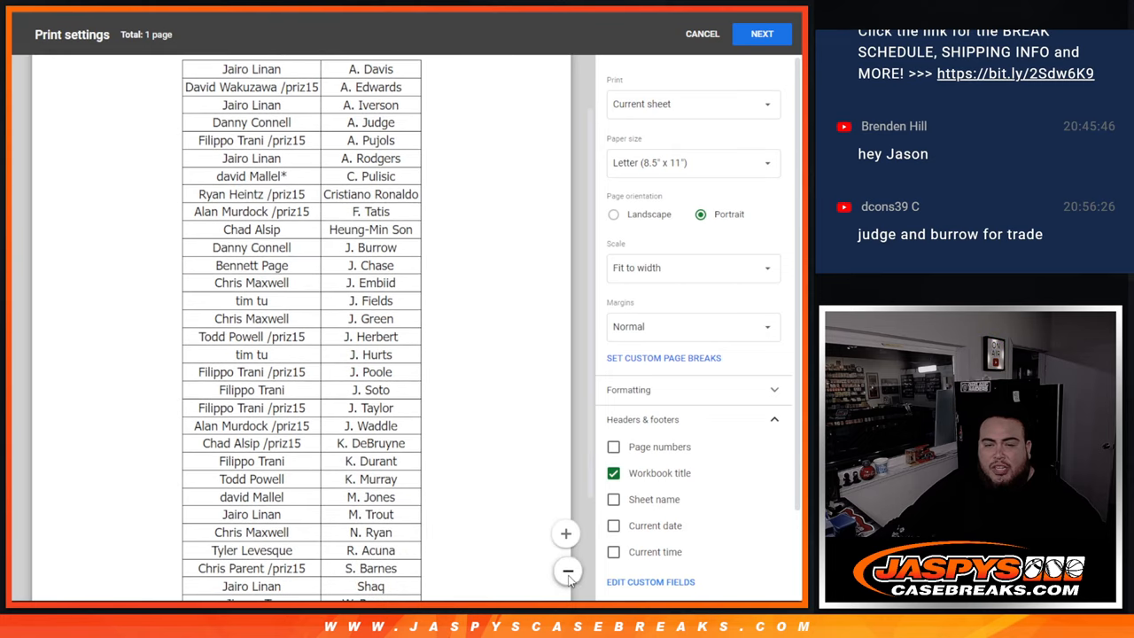
left_click(567, 571)
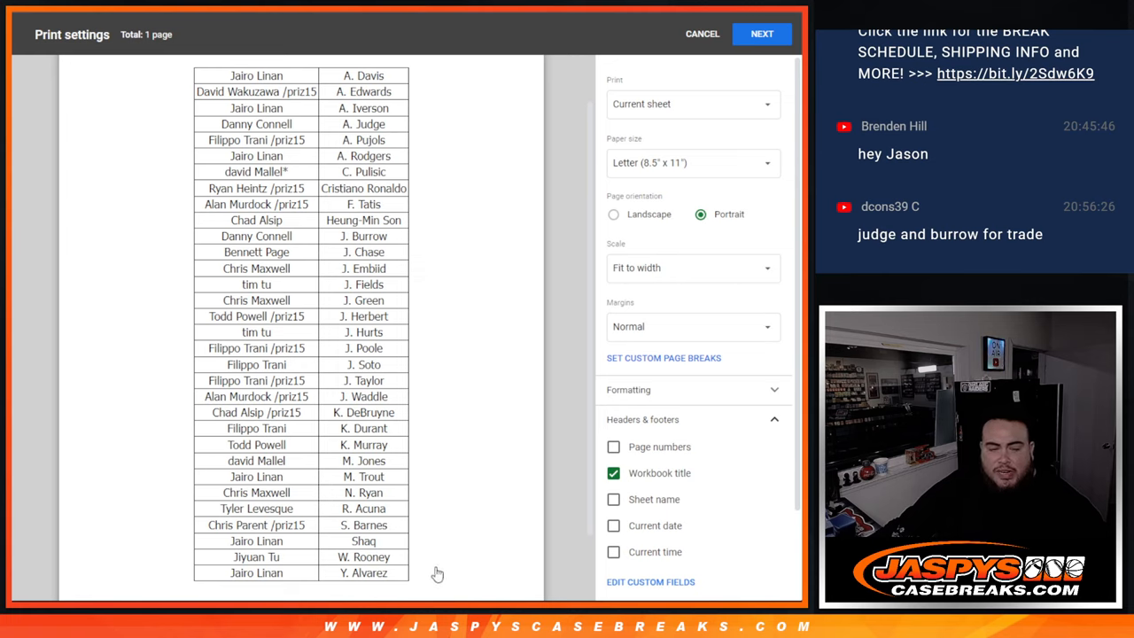
mouse_move(571, 326)
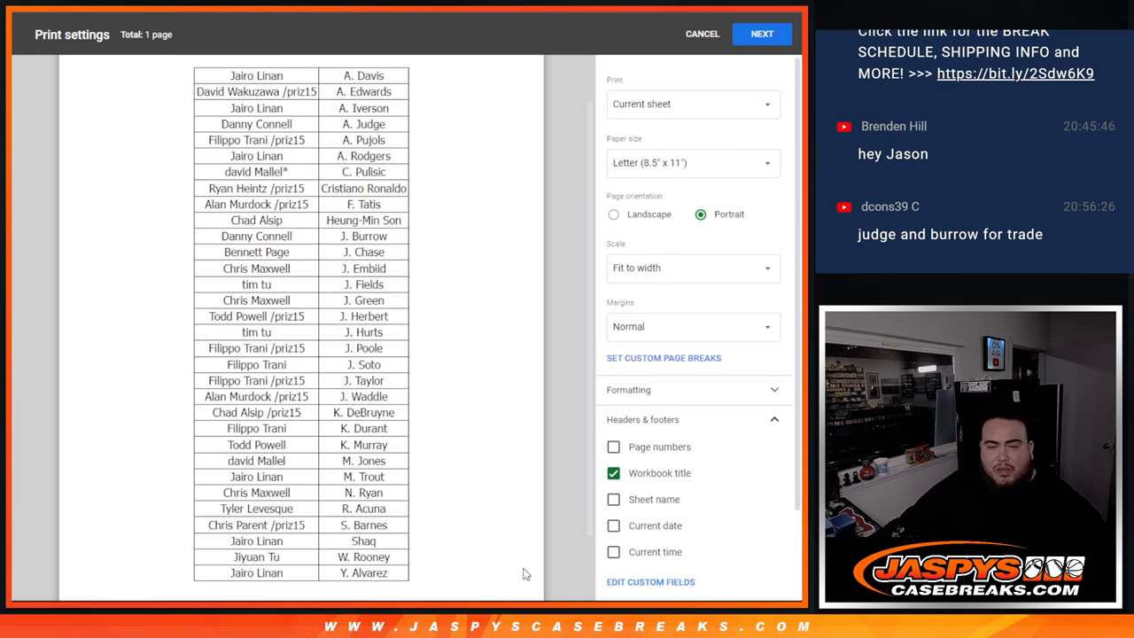
mouse_move(571, 331)
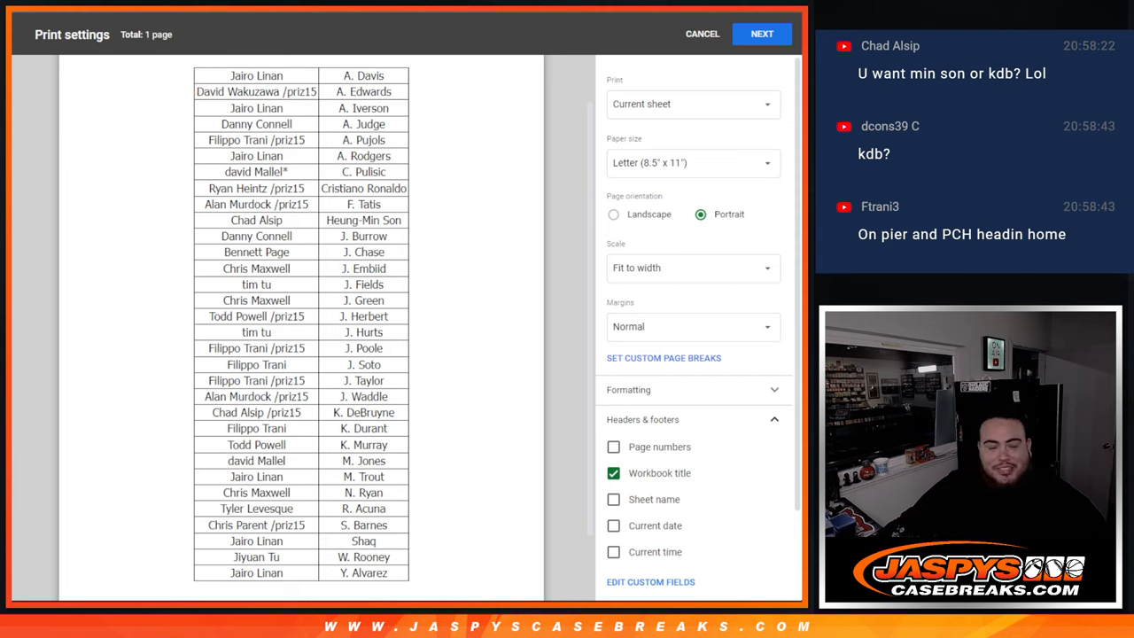
mouse_move(25, 464)
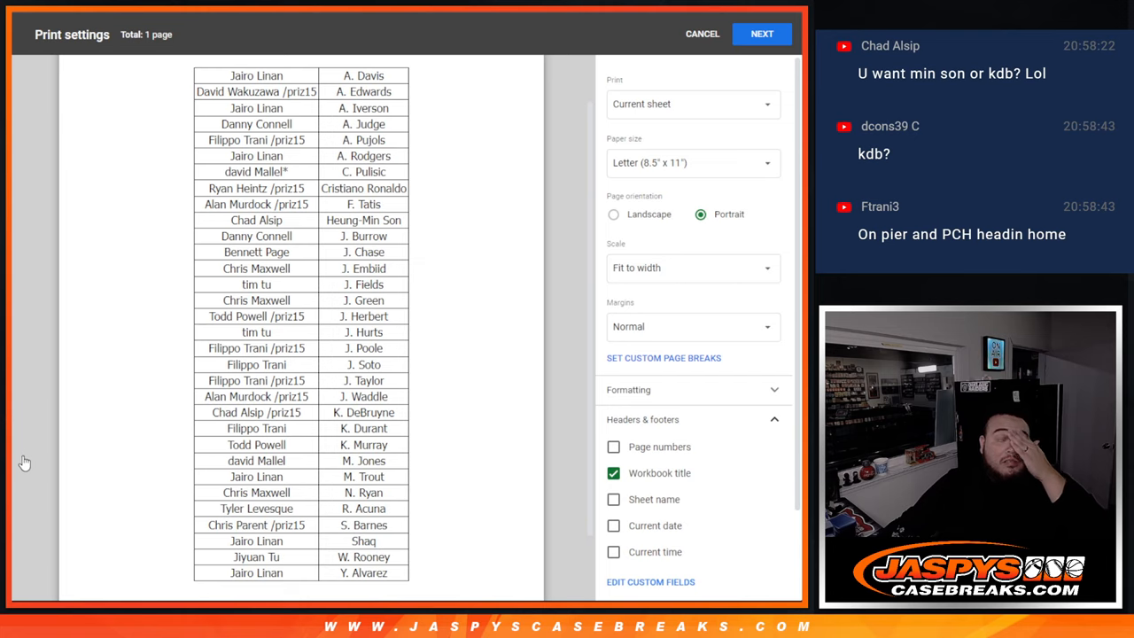
mouse_move(578, 192)
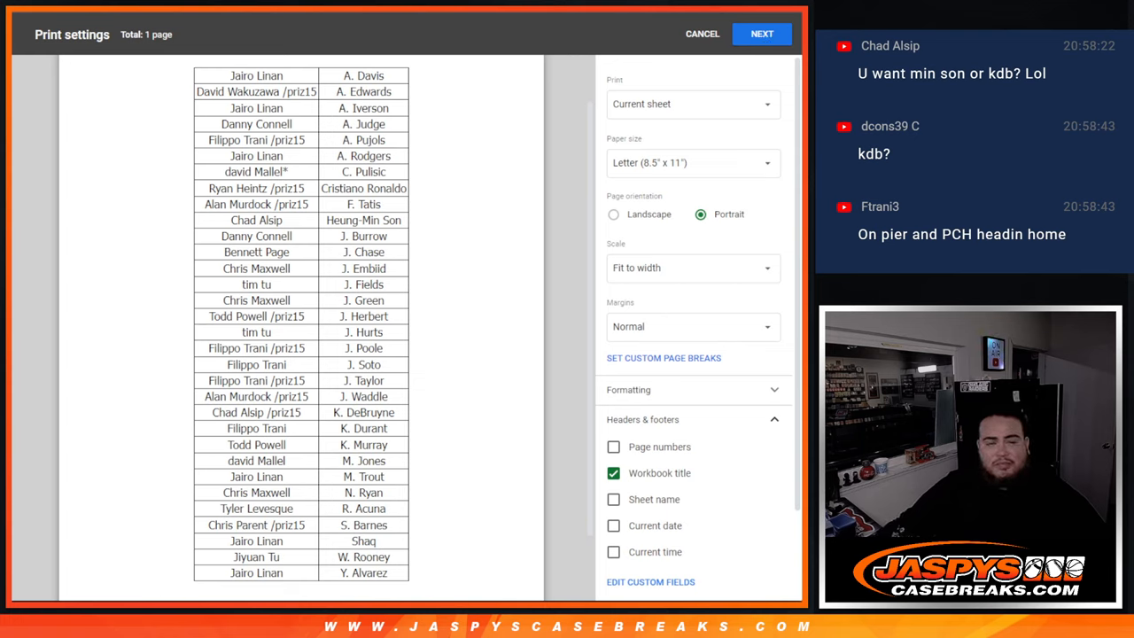
mouse_move(221, 394)
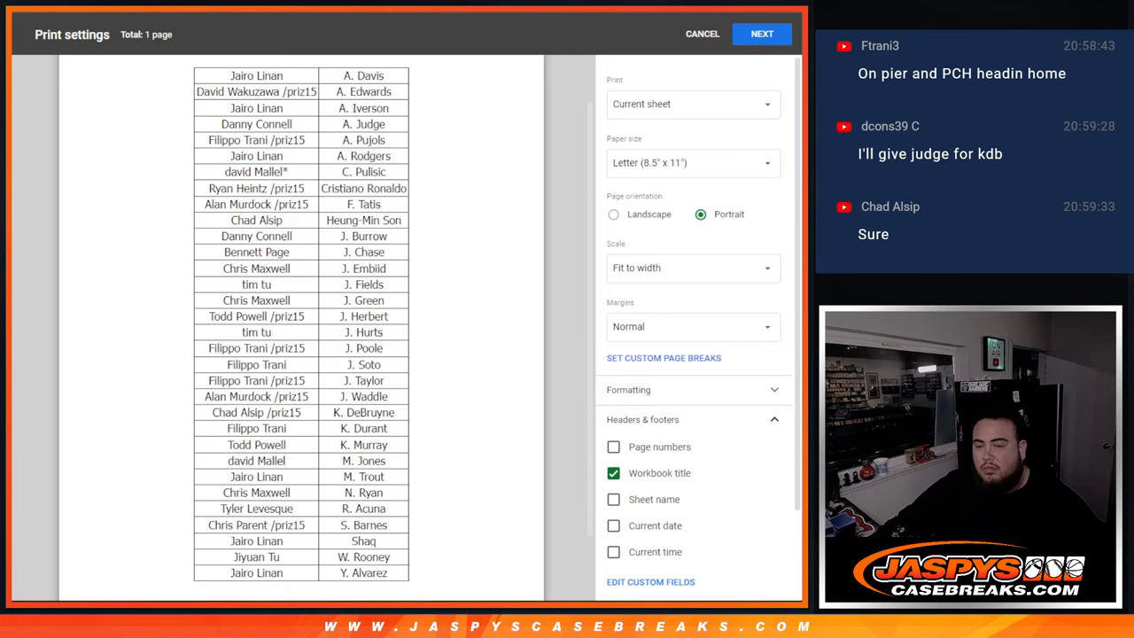
left_click(702, 34)
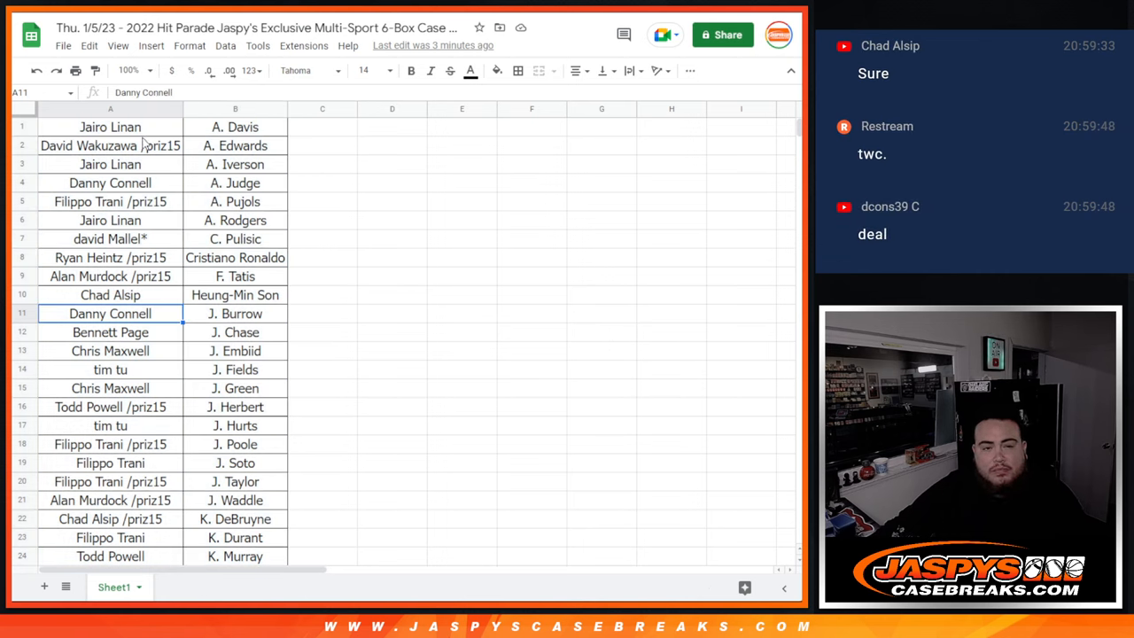
left_click(109, 182)
type("+")
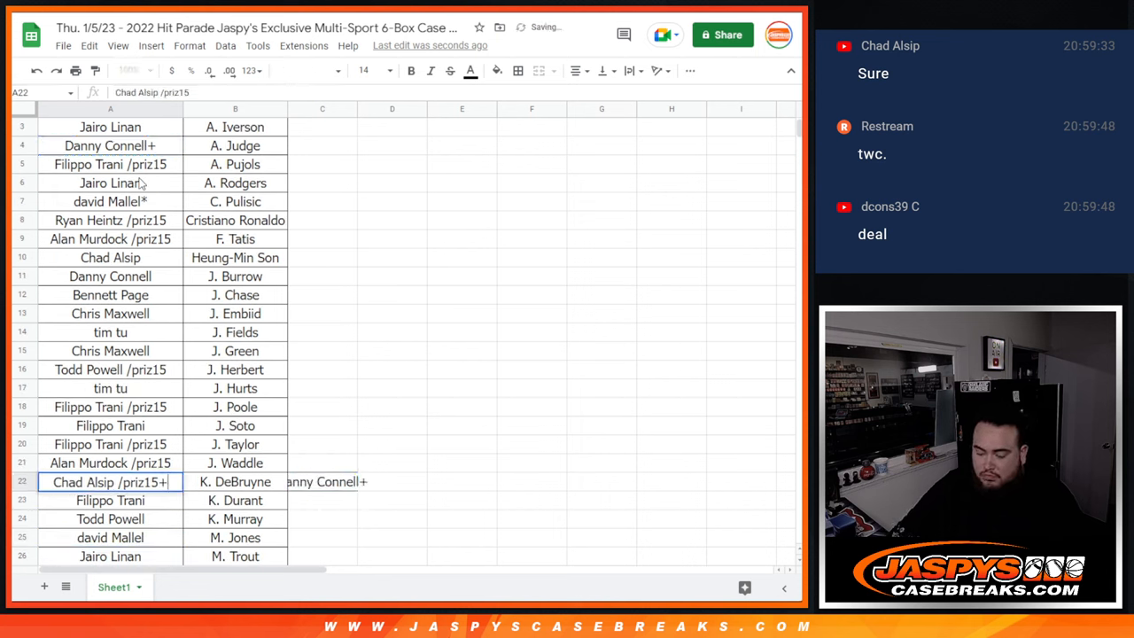
key("Delete")
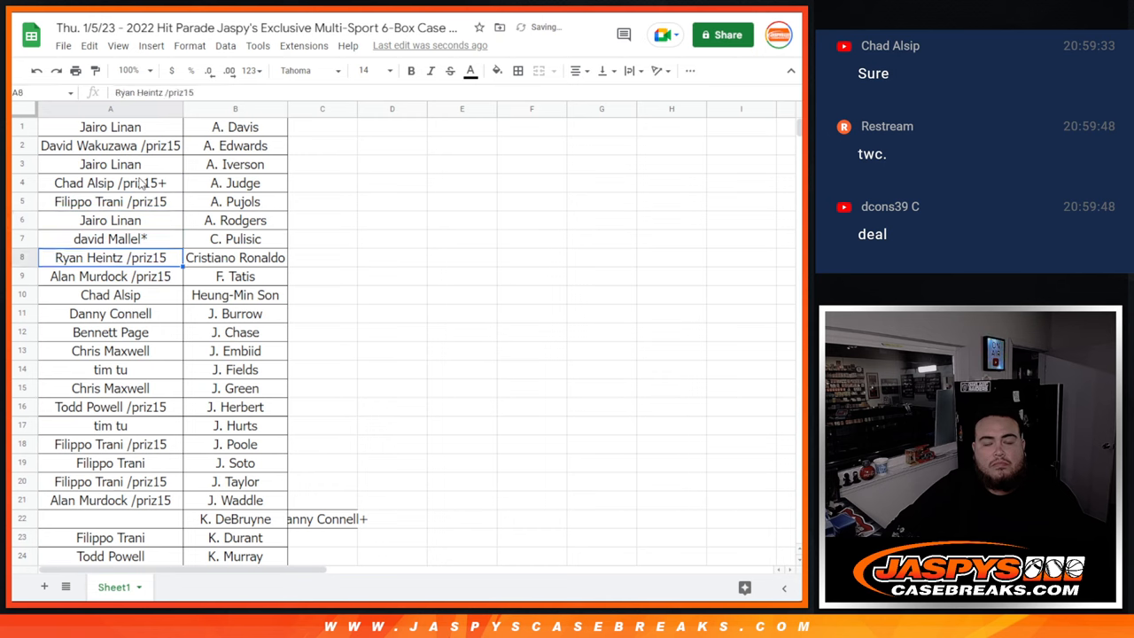
left_click(323, 518)
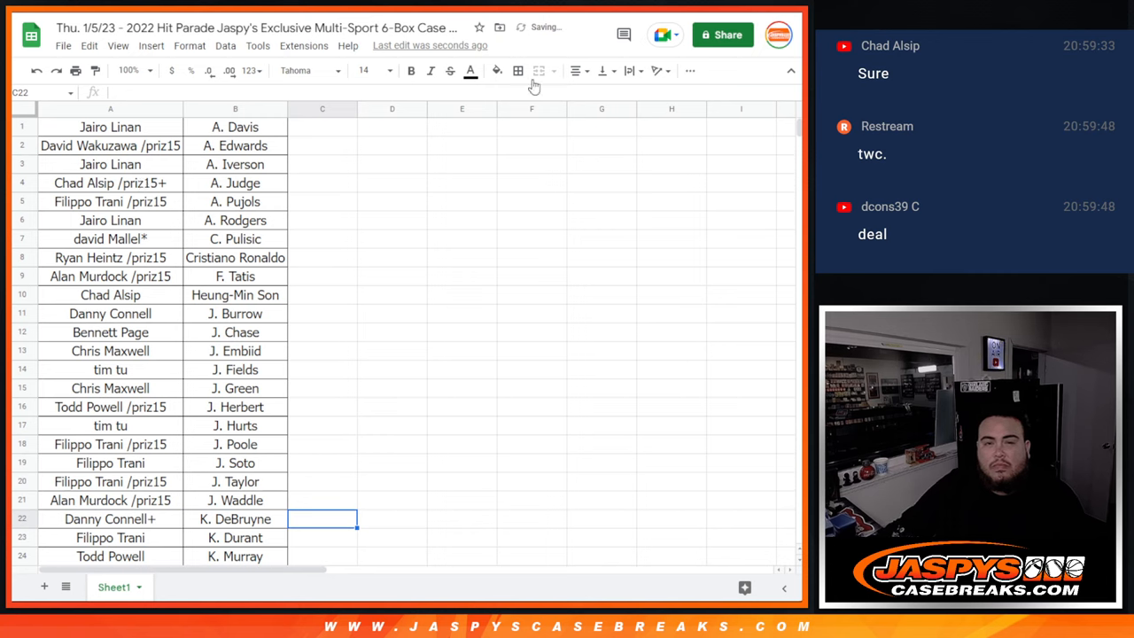
- Check the traded K. DeBruyne row and dismiss the print dialog
left_click(517, 71)
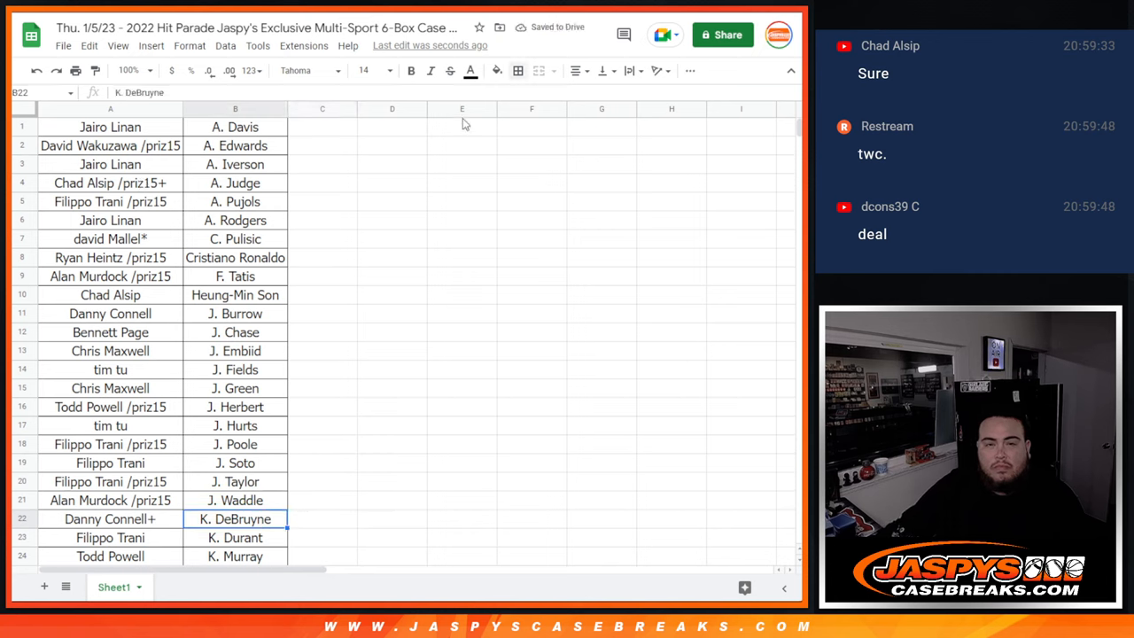
left_click(322, 482)
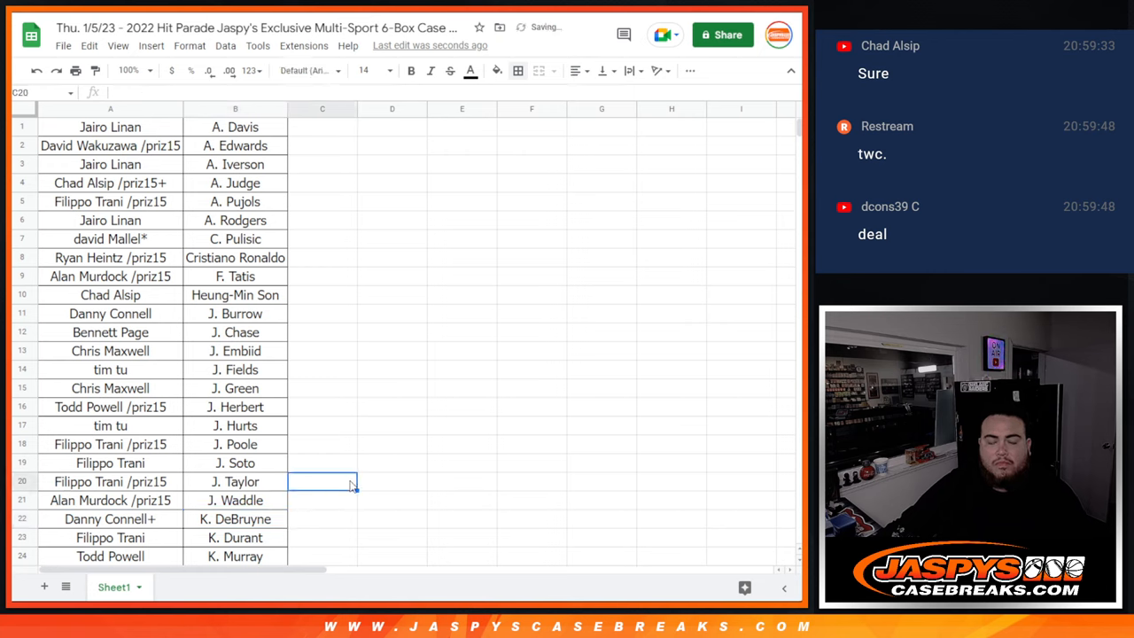
mouse_move(330, 505)
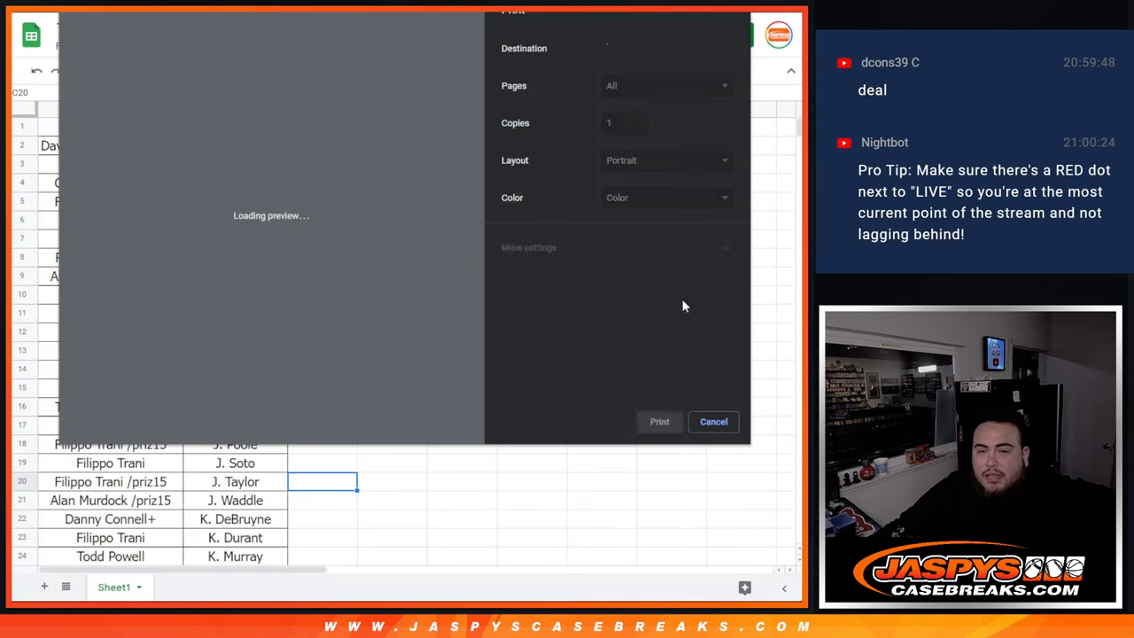
left_click(713, 421)
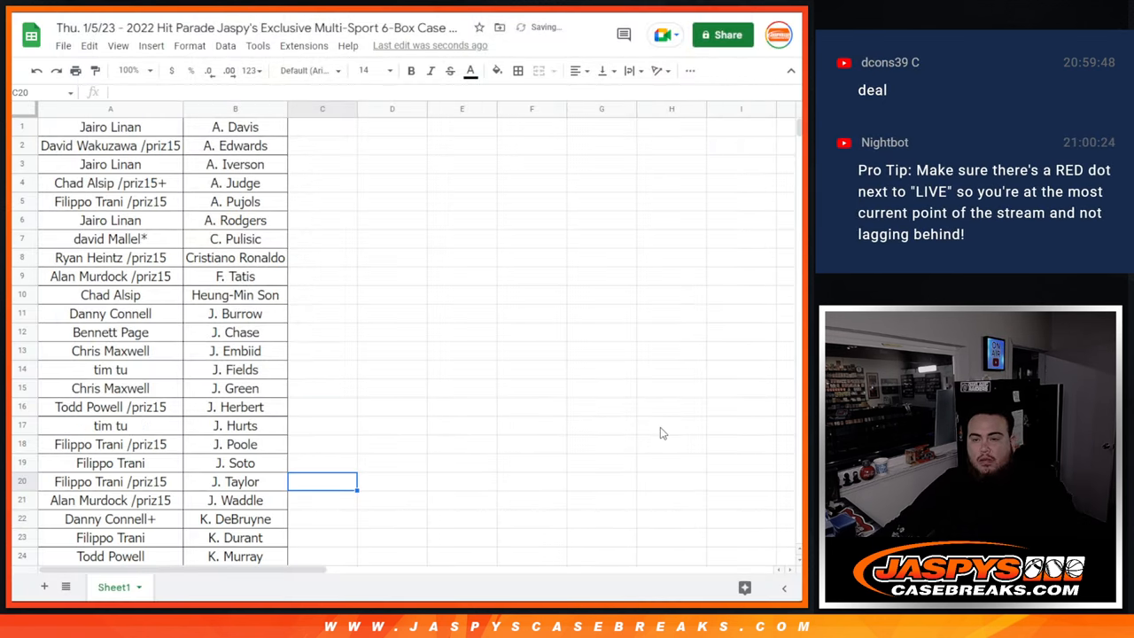